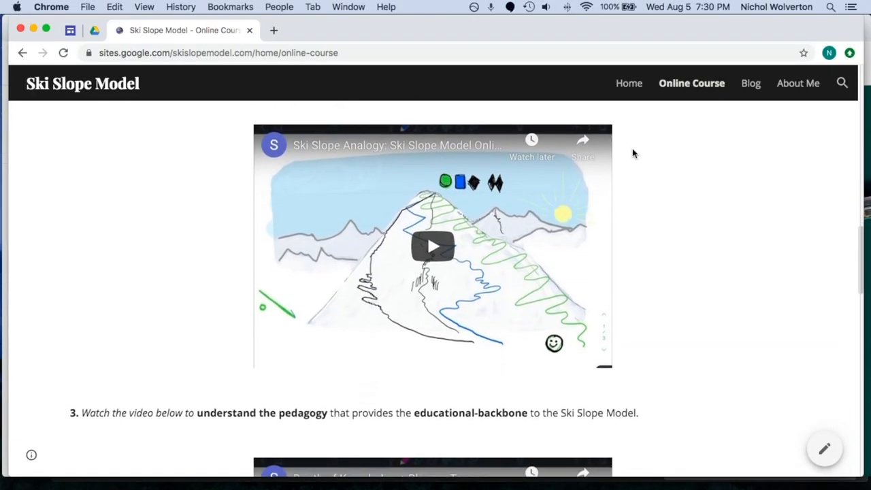
Scroll down the Green Circle course page to reach its Level-up Quiz.
scroll(down, 3)
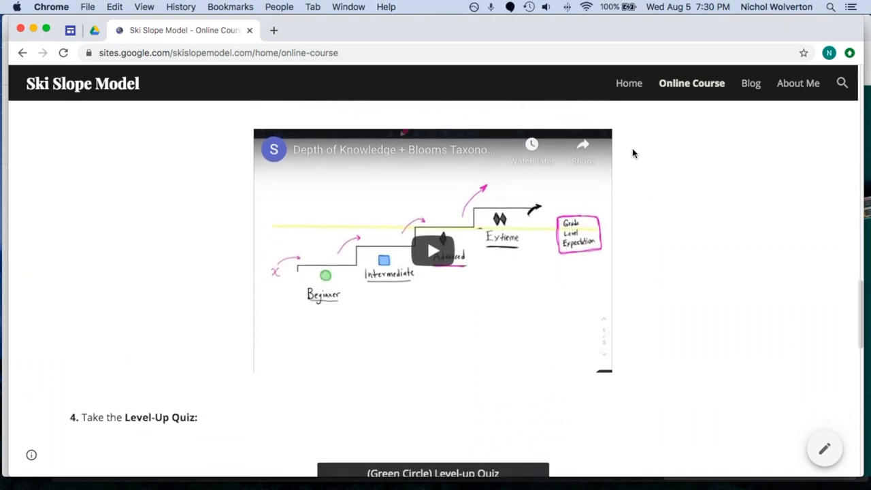
scroll(down, 3)
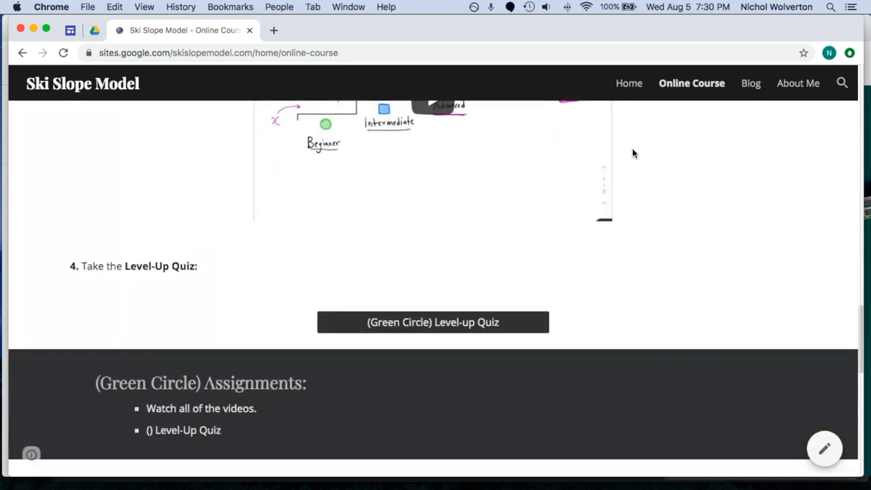
scroll(down, 3)
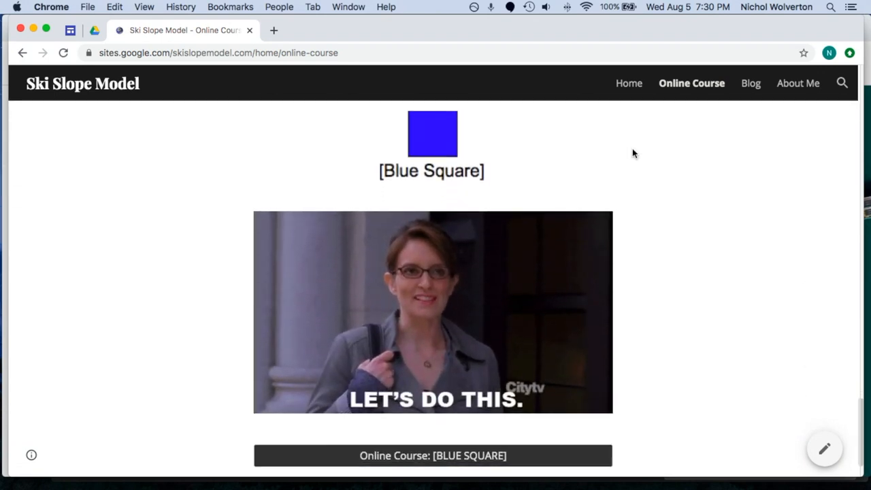
scroll(down, 3)
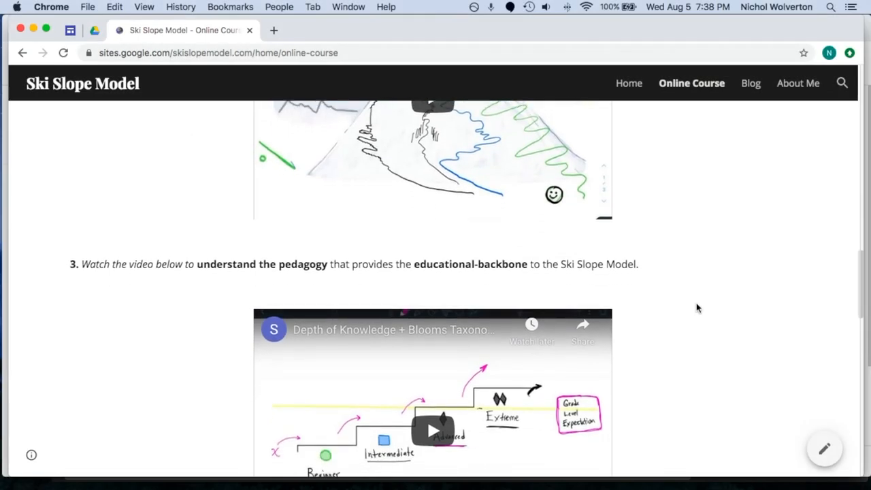
scroll(down, 3)
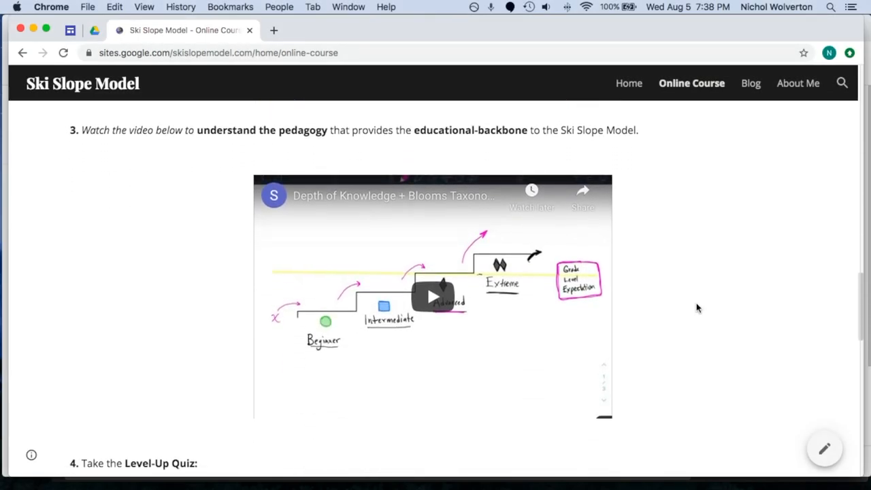
scroll(down, 3)
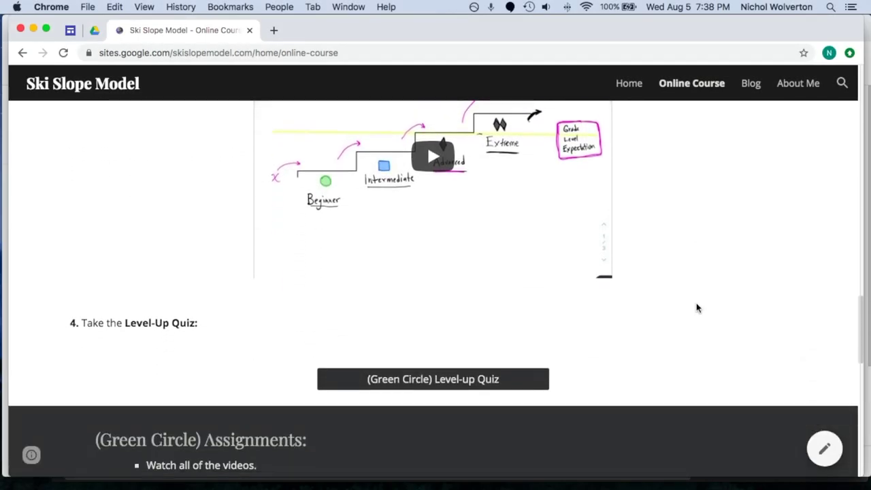
scroll(down, 3)
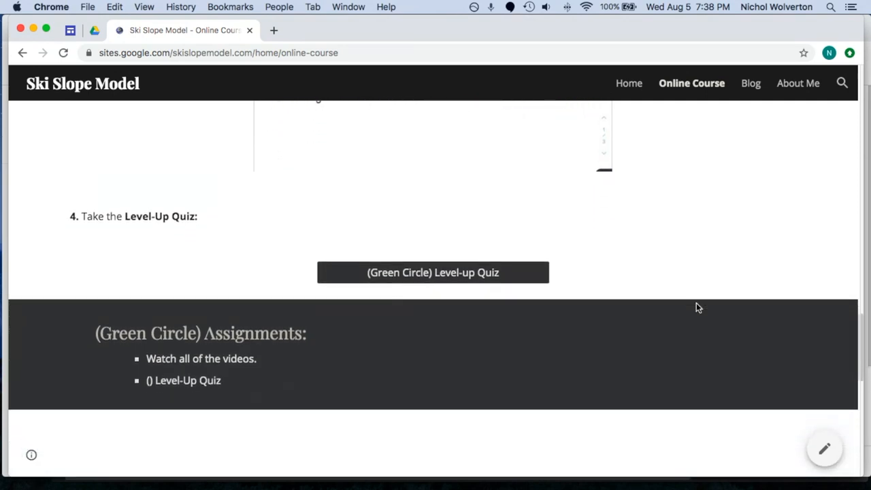
scroll(down, 3)
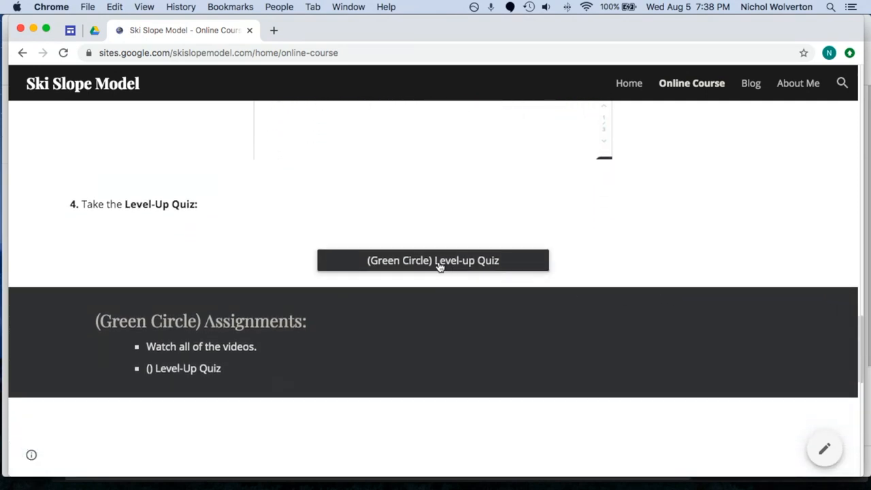
mouse_move(438, 266)
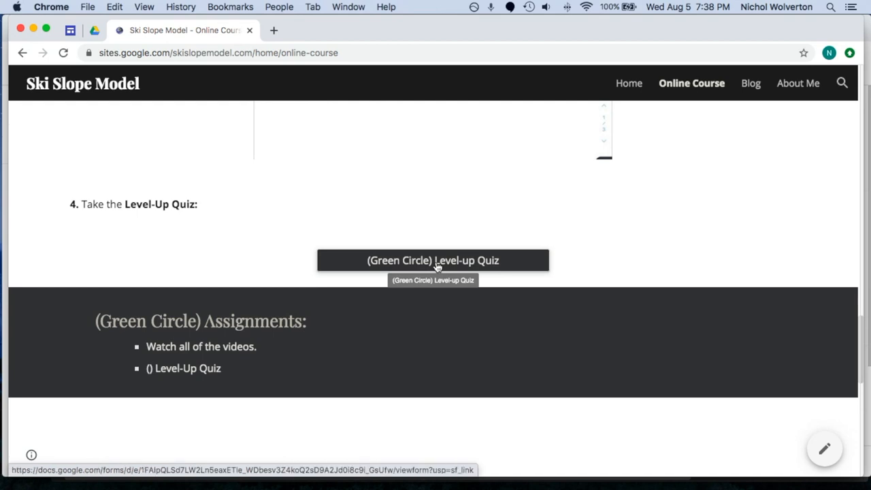
Open the Green Circle Level-up Quiz form, browse its fields, and return to the course tab.
click(435, 260)
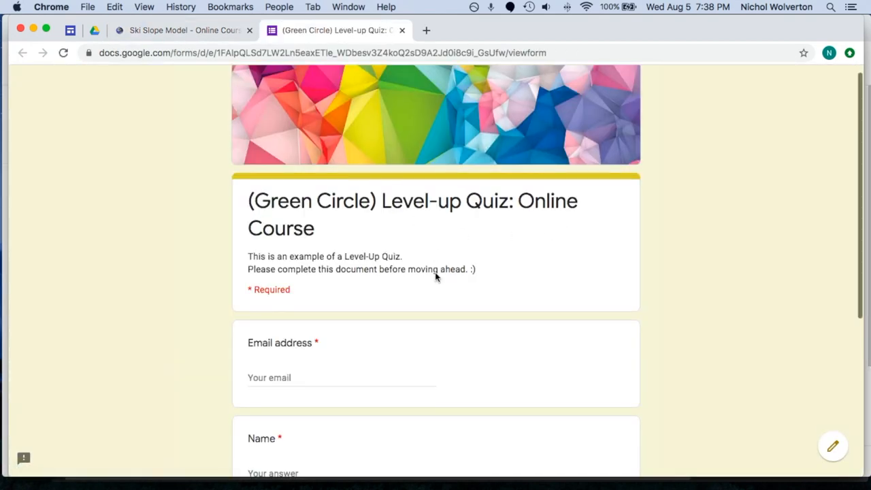
scroll(down, 3)
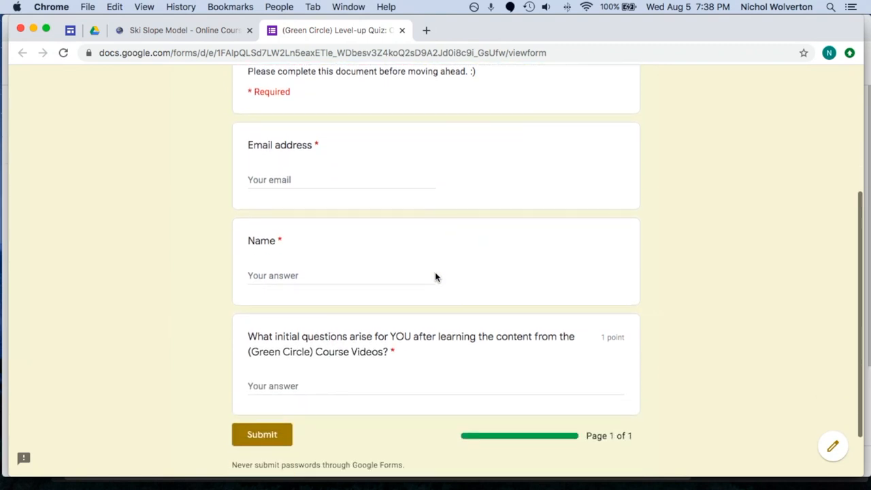
scroll(down, 3)
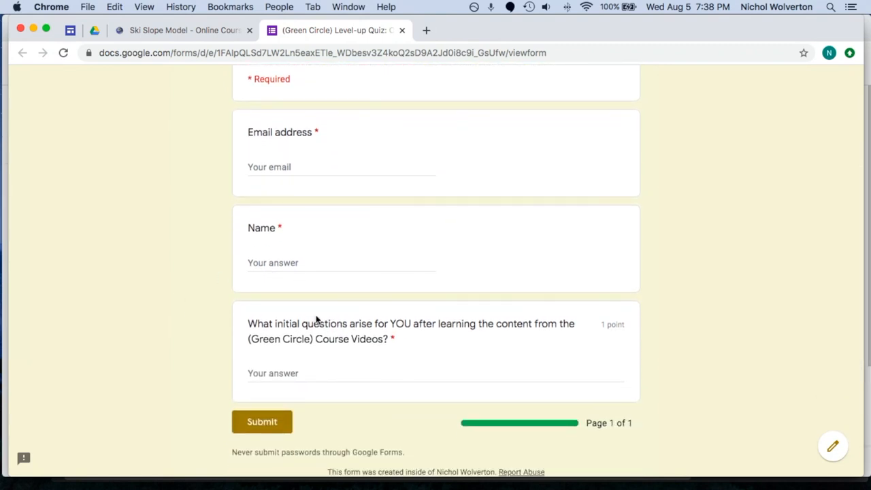
scroll(up, 3)
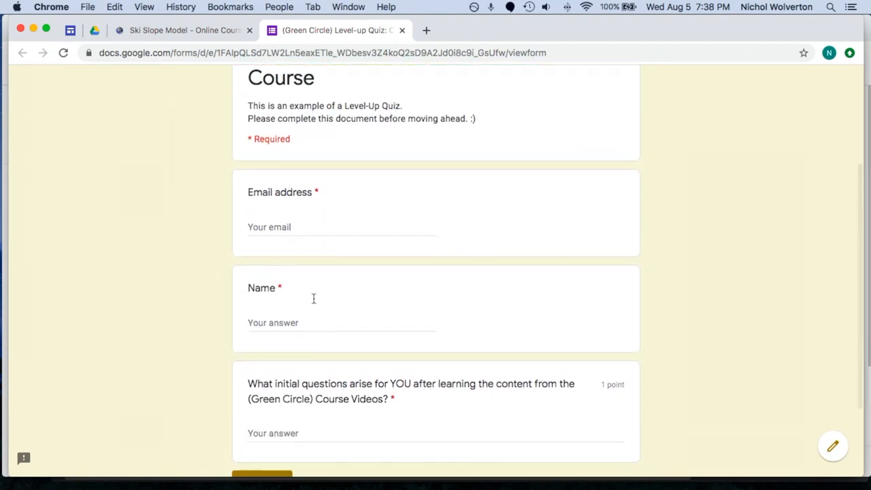
click(184, 30)
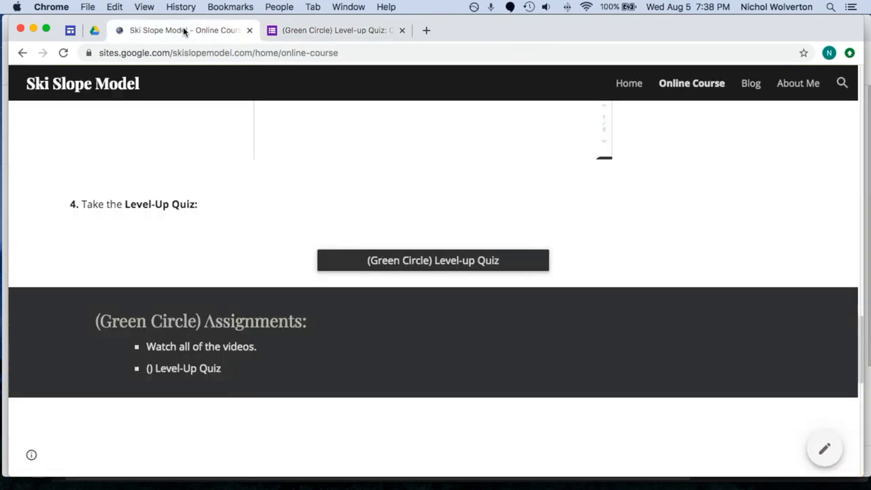
scroll(down, 3)
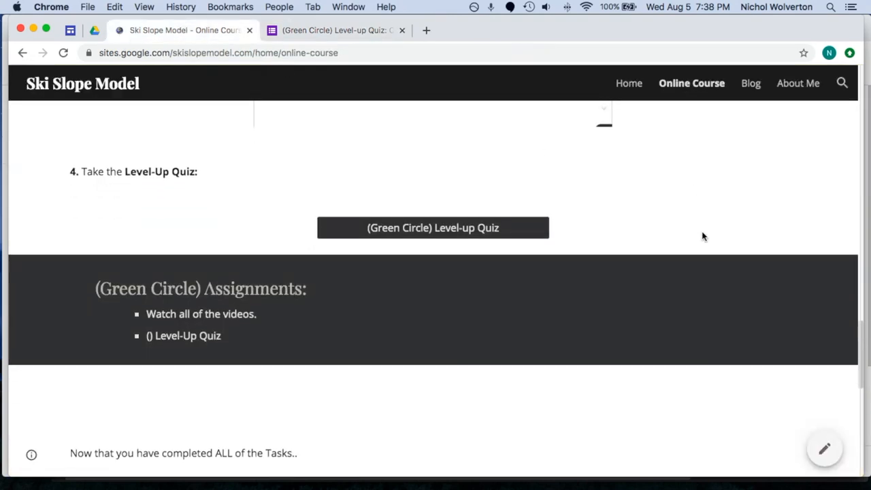
scroll(down, 3)
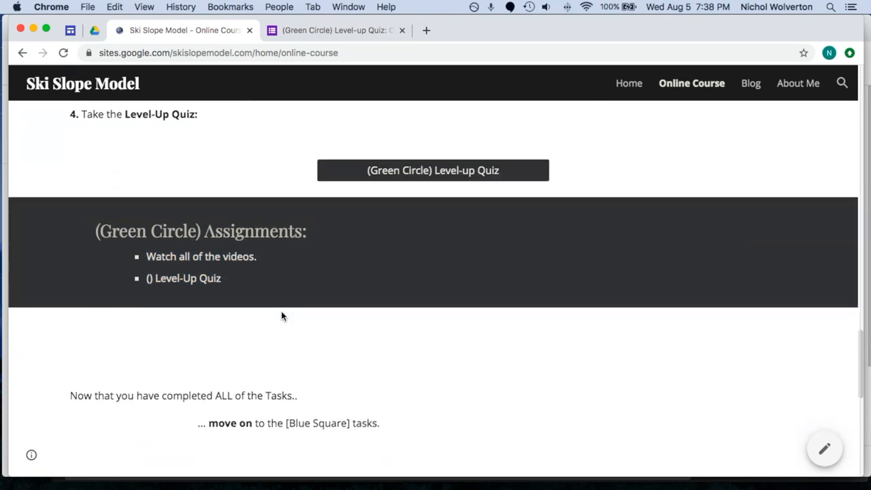
mouse_move(324, 280)
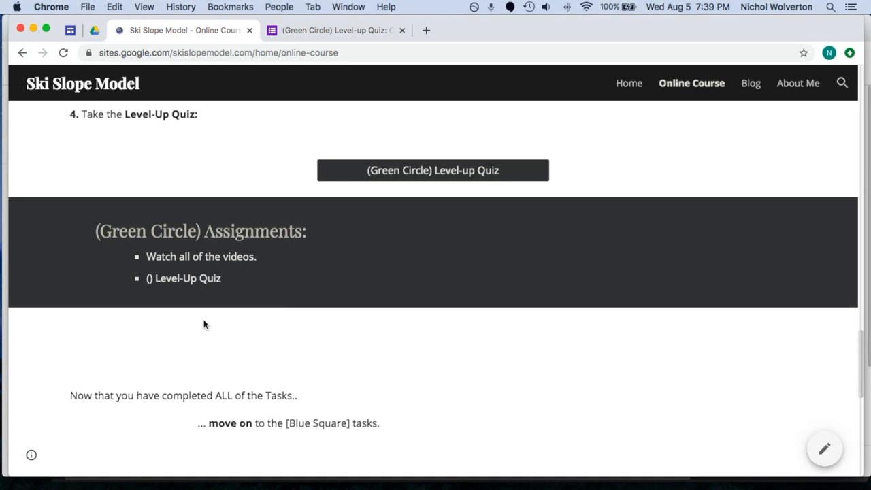
scroll(down, 3)
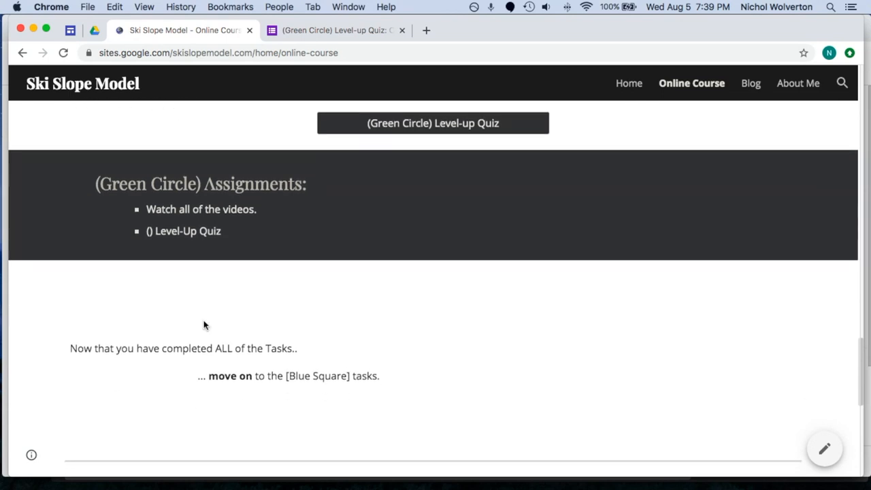
scroll(down, 3)
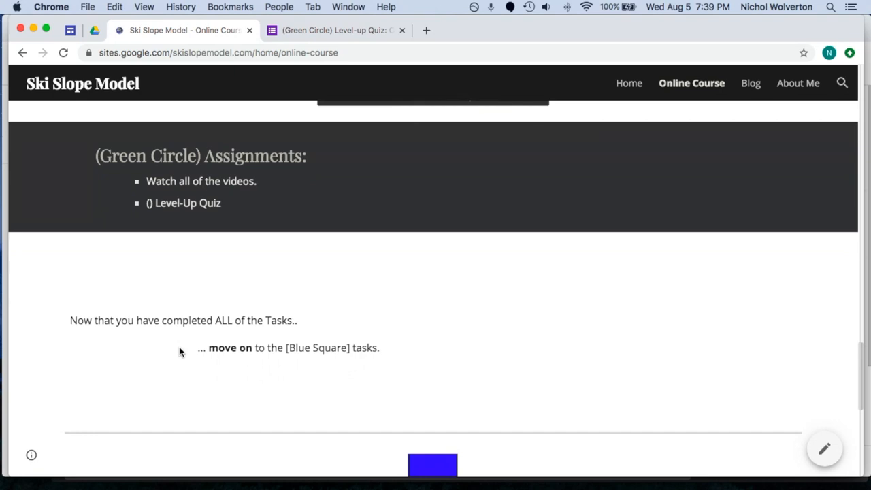
scroll(down, 3)
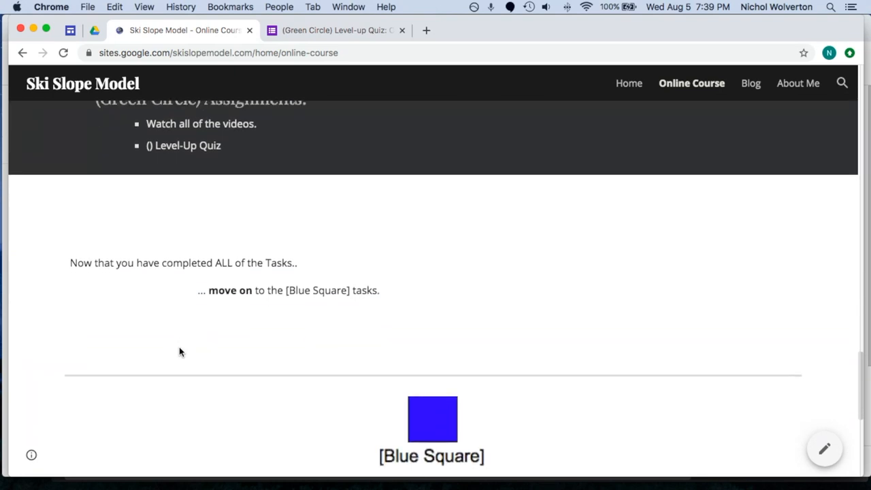
scroll(down, 3)
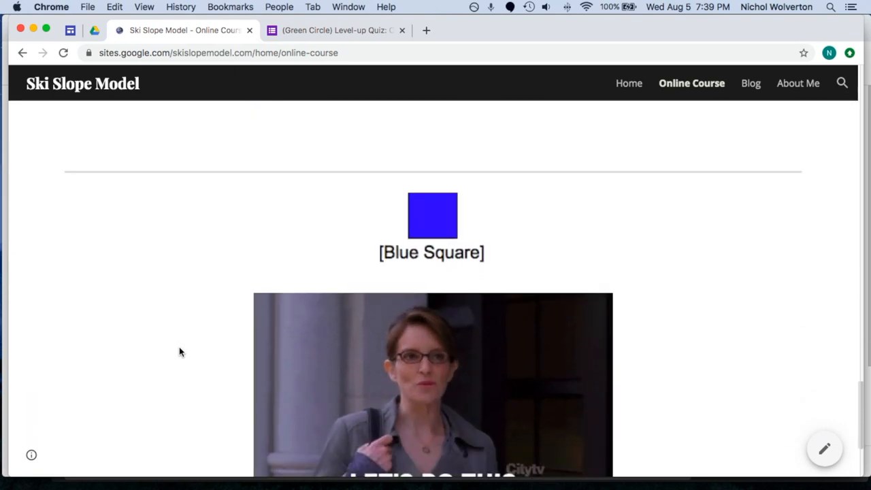
scroll(down, 3)
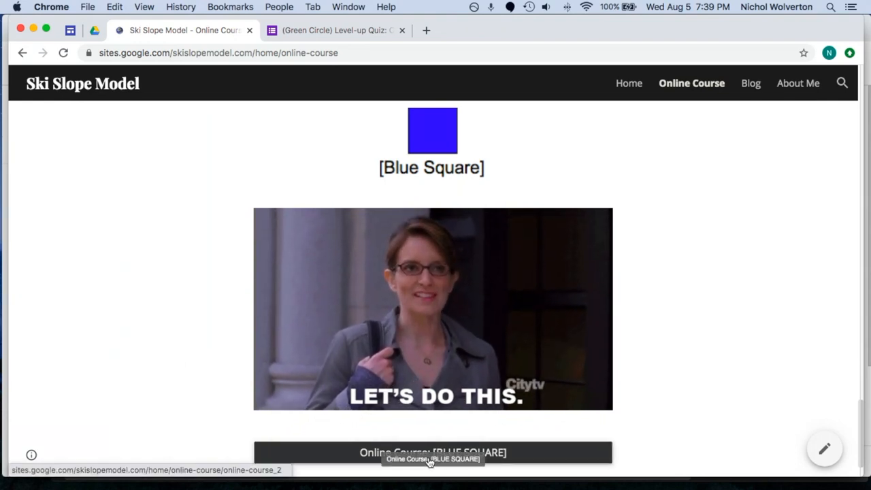
Open the Blue Square course page and scroll to its learning target, tasks and videos.
click(432, 450)
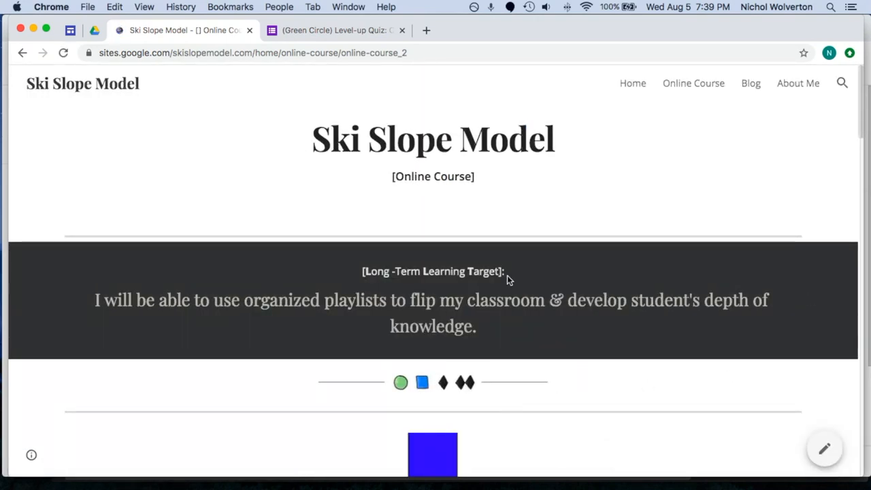
scroll(down, 3)
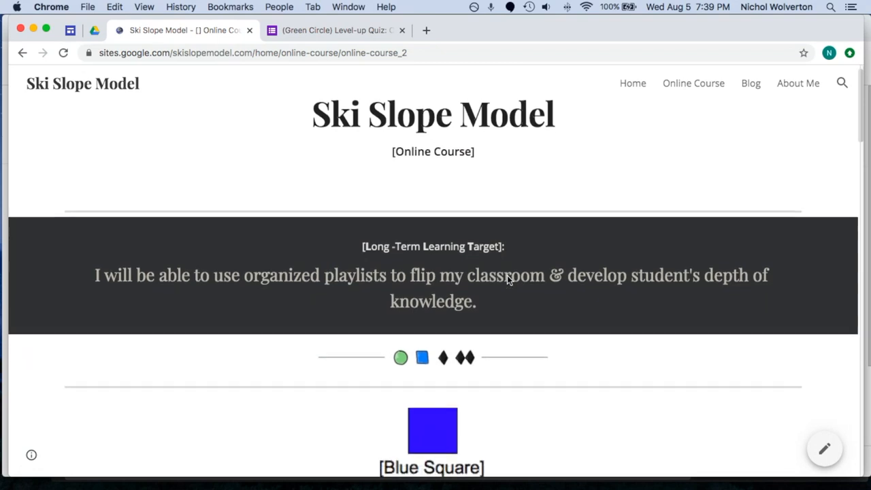
scroll(down, 3)
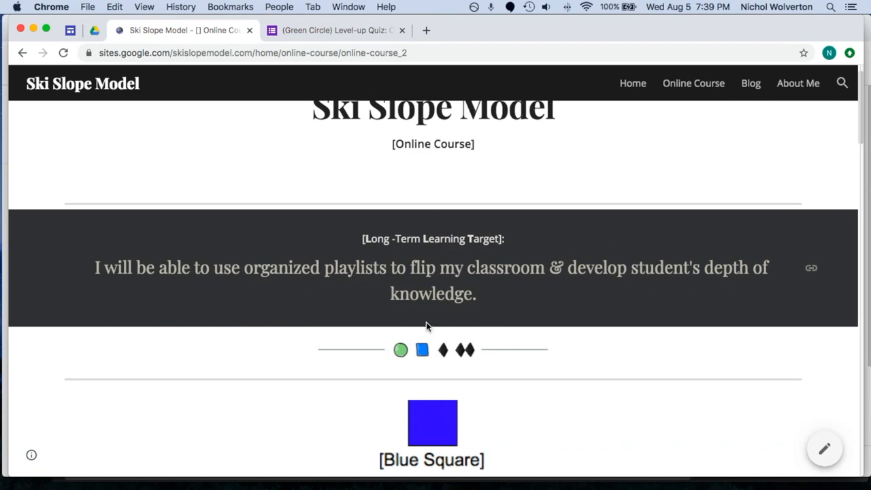
scroll(down, 3)
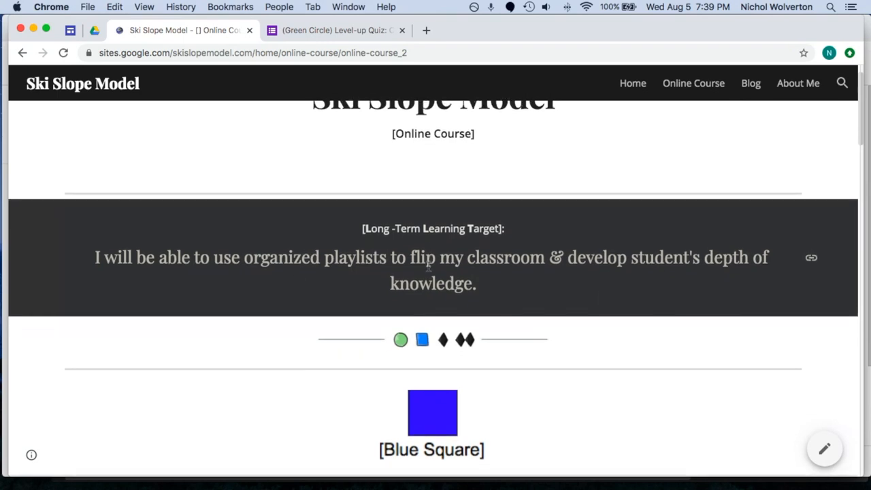
scroll(down, 3)
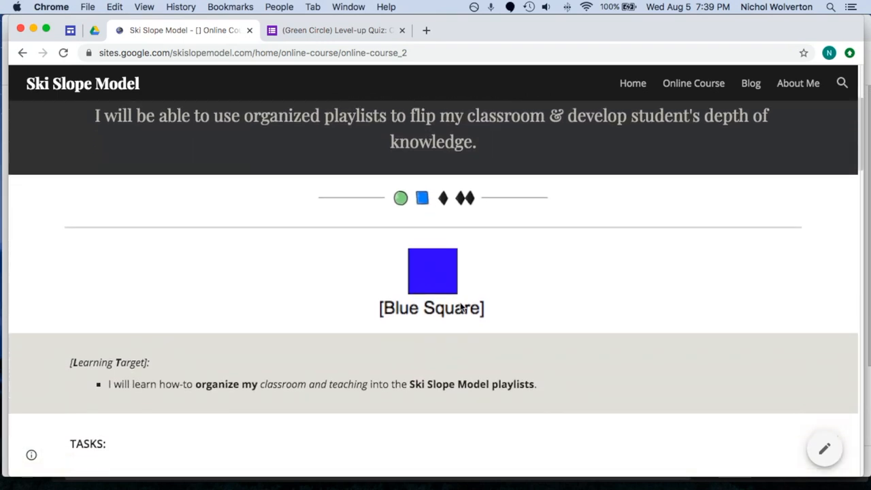
mouse_move(226, 379)
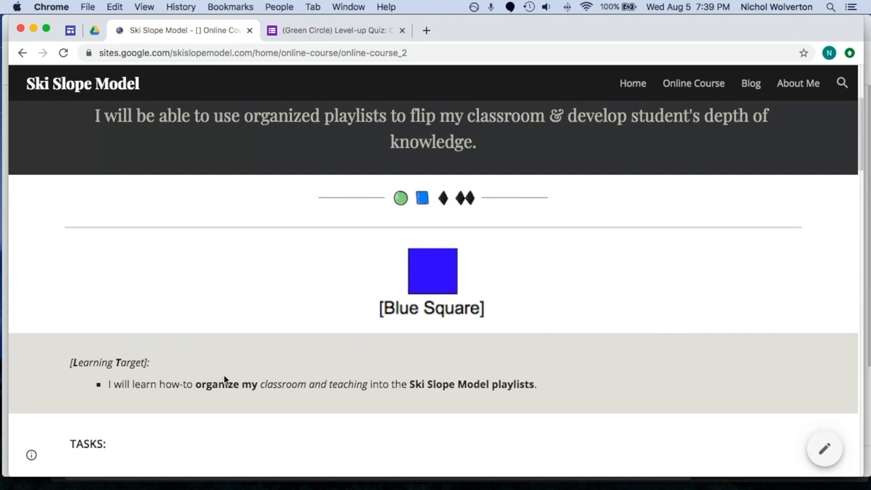
scroll(down, 3)
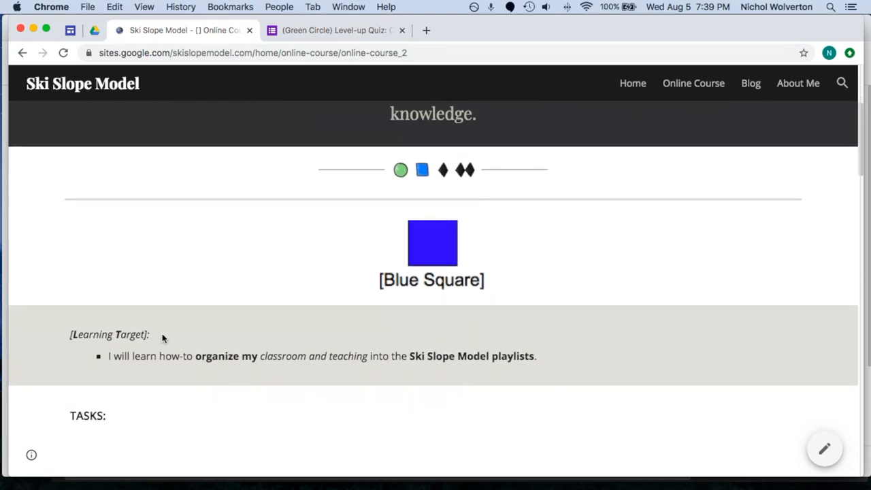
mouse_move(481, 344)
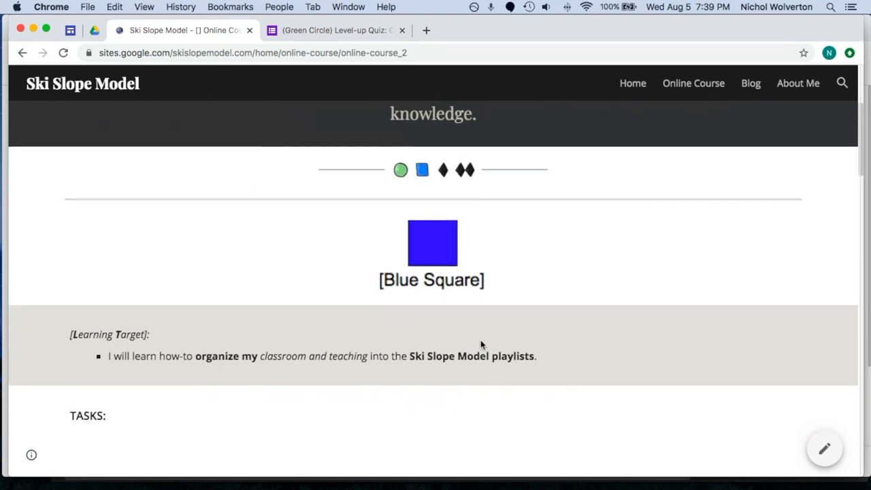
scroll(down, 3)
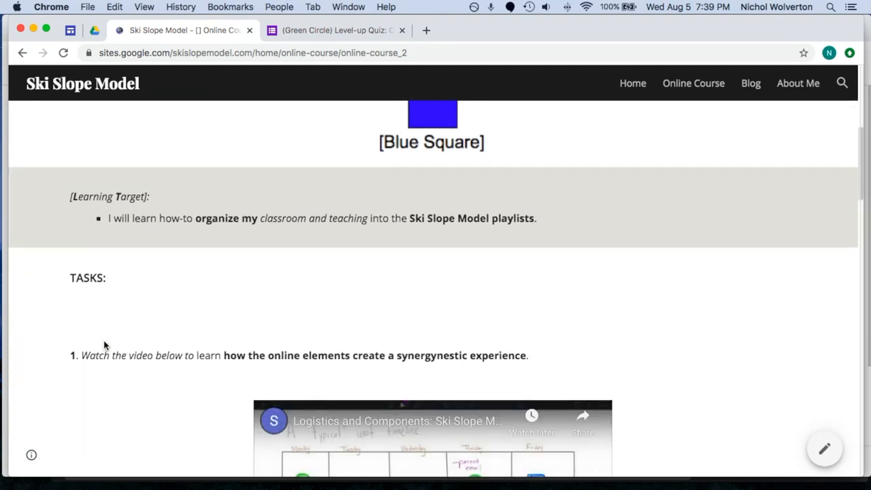
scroll(down, 3)
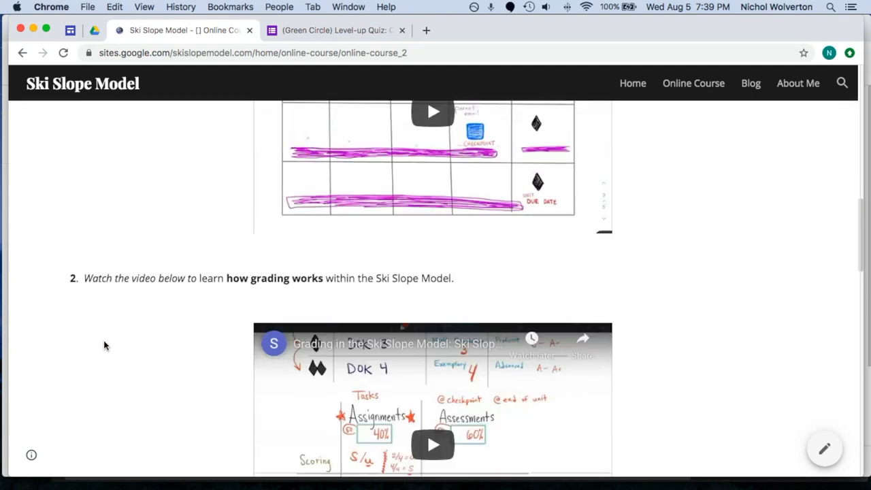
View the Blue Square Level-up Quiz form, then return to the Ski Slope Model tab.
scroll(down, 3)
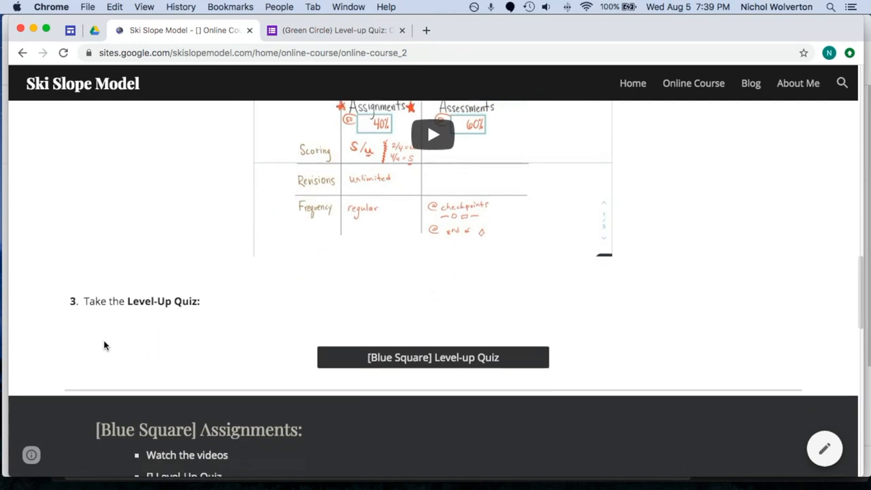
click(430, 357)
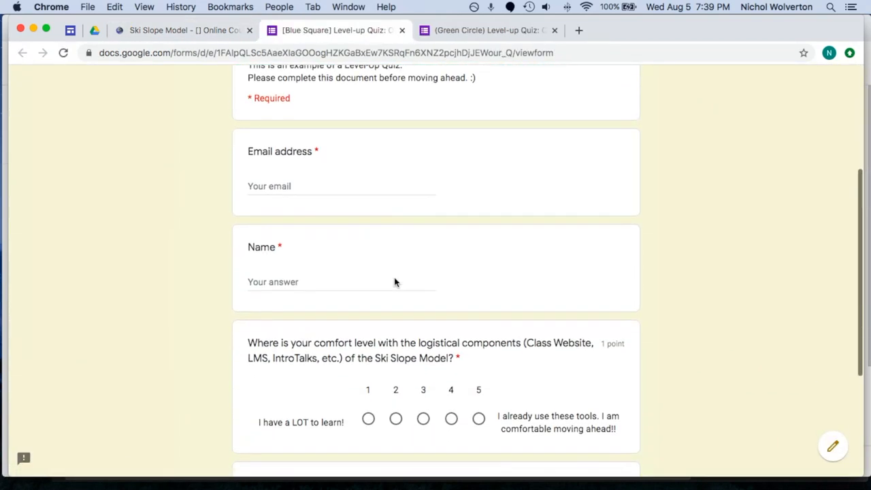
scroll(down, 3)
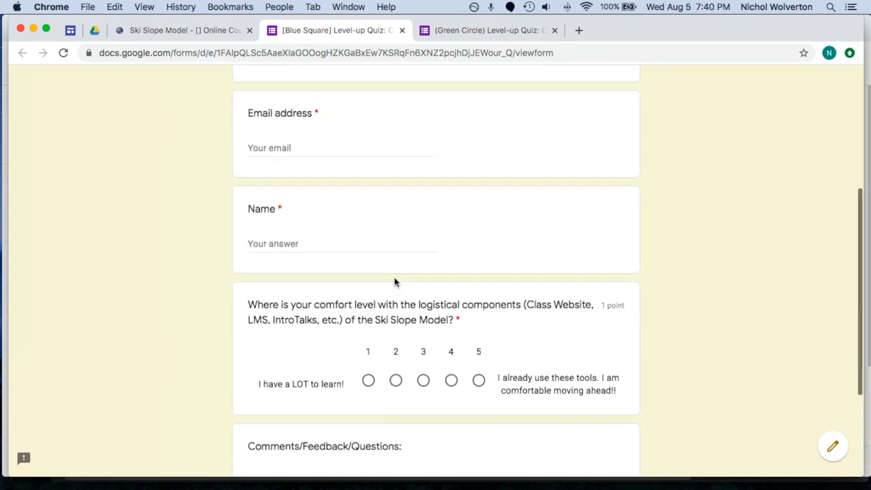
scroll(up, 3)
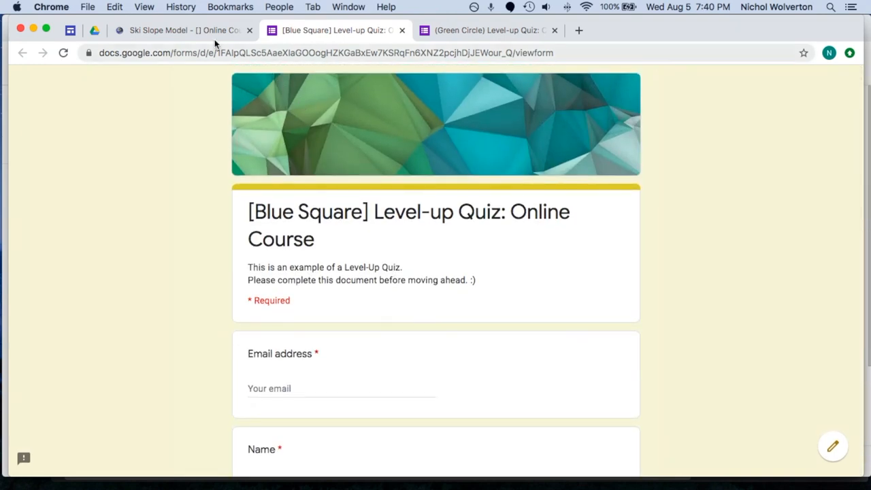
click(184, 30)
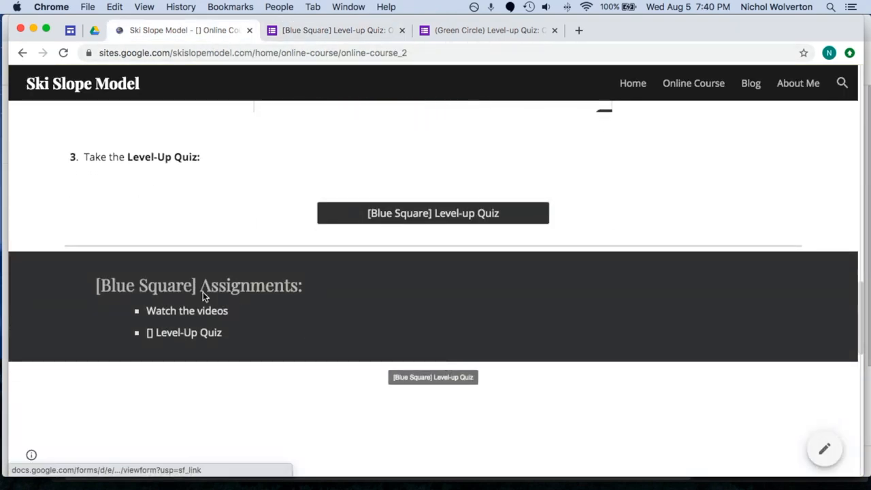
Scroll down to the Black Diamond section and its learning targets.
scroll(down, 3)
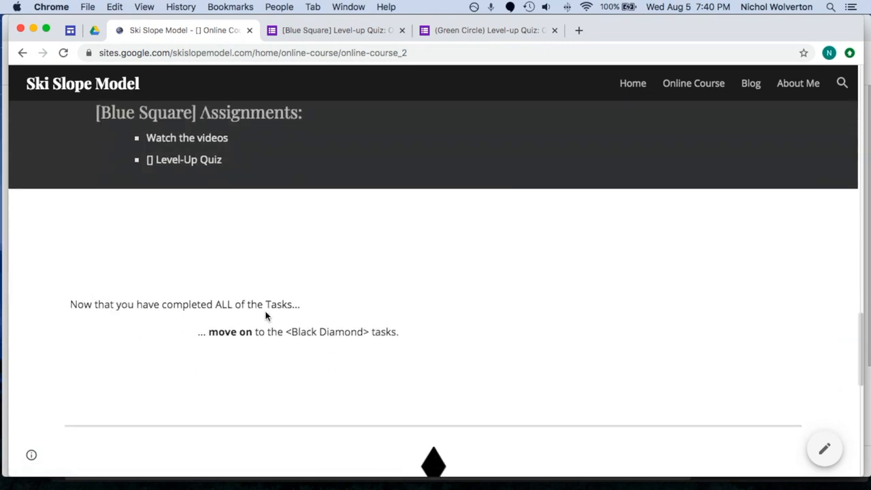
scroll(down, 3)
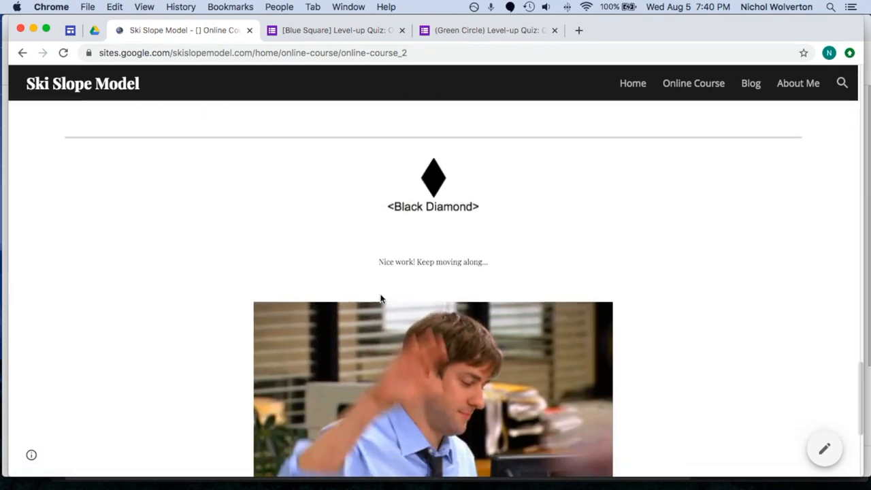
scroll(down, 3)
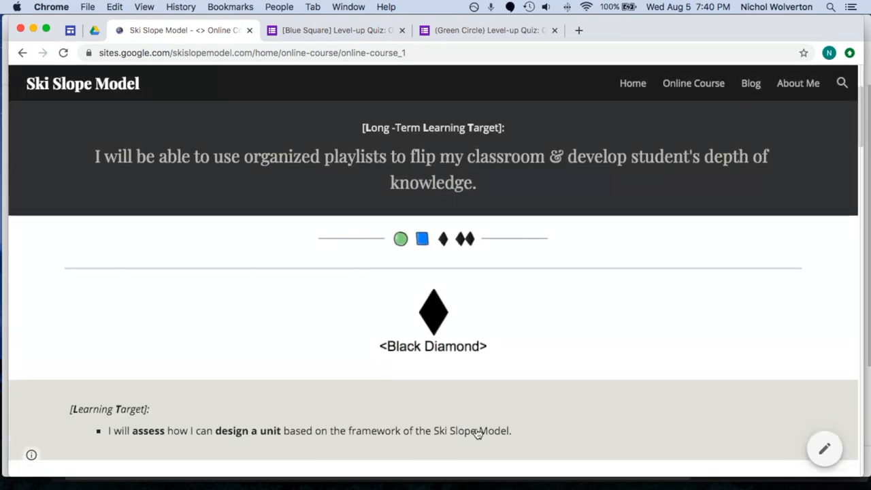
scroll(down, 3)
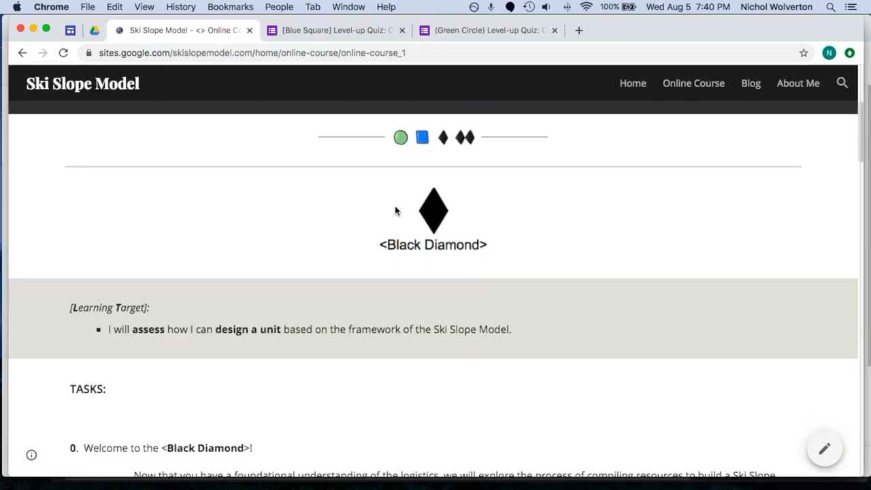
mouse_move(322, 293)
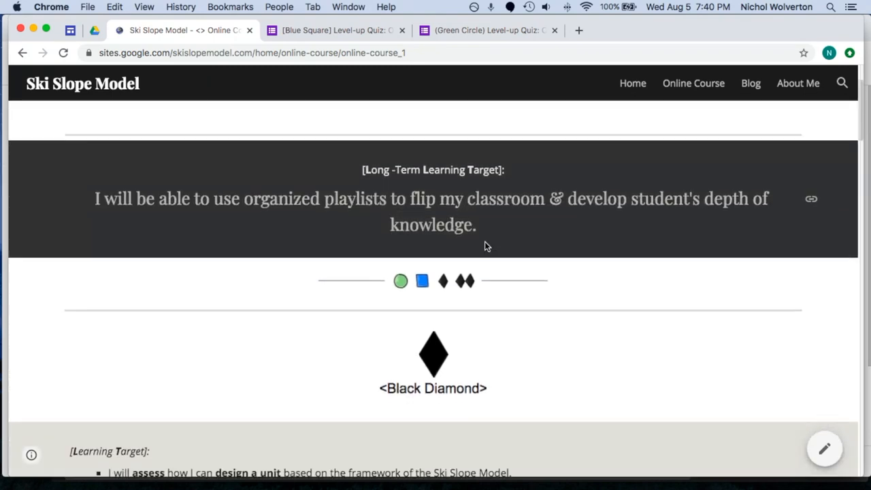
scroll(down, 3)
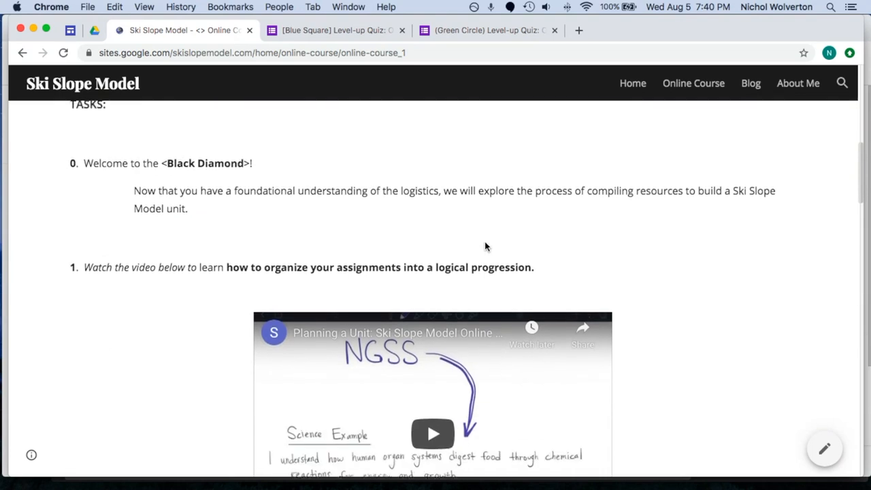
scroll(down, 3)
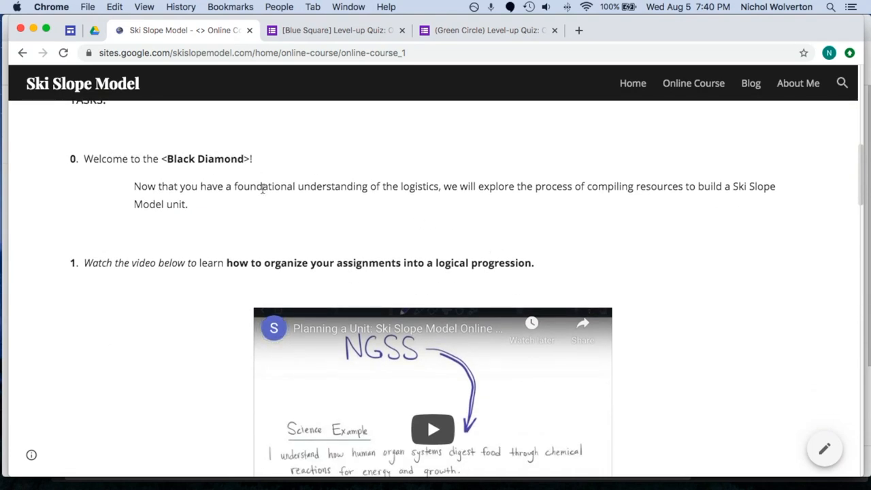
scroll(down, 3)
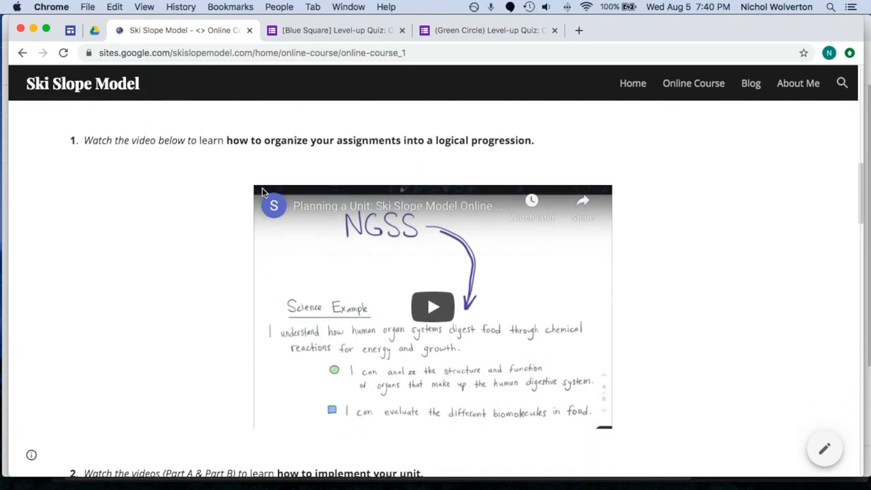
scroll(down, 3)
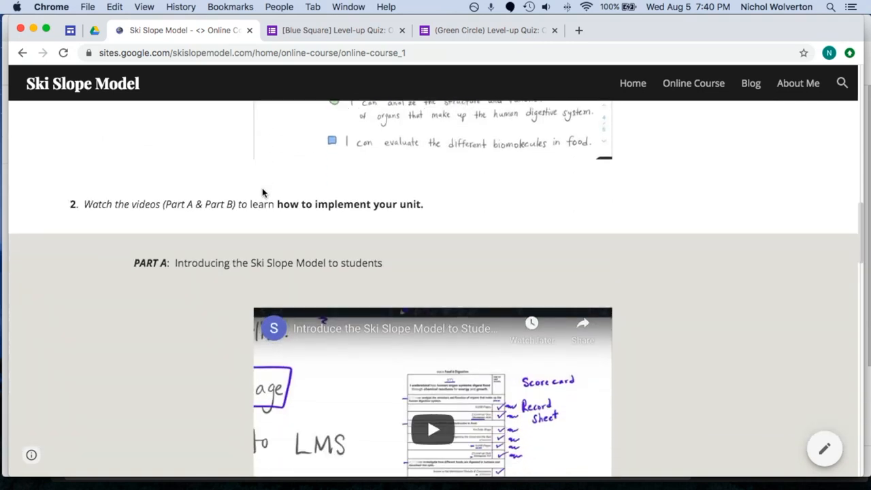
scroll(down, 3)
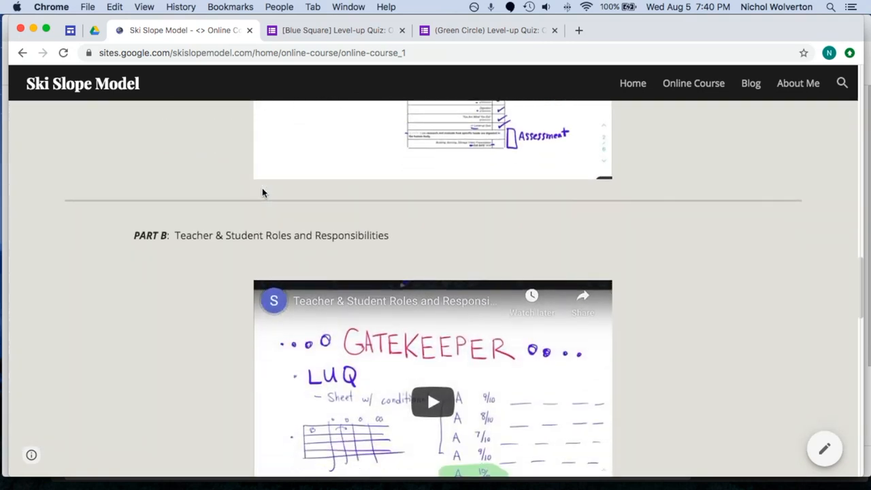
scroll(down, 3)
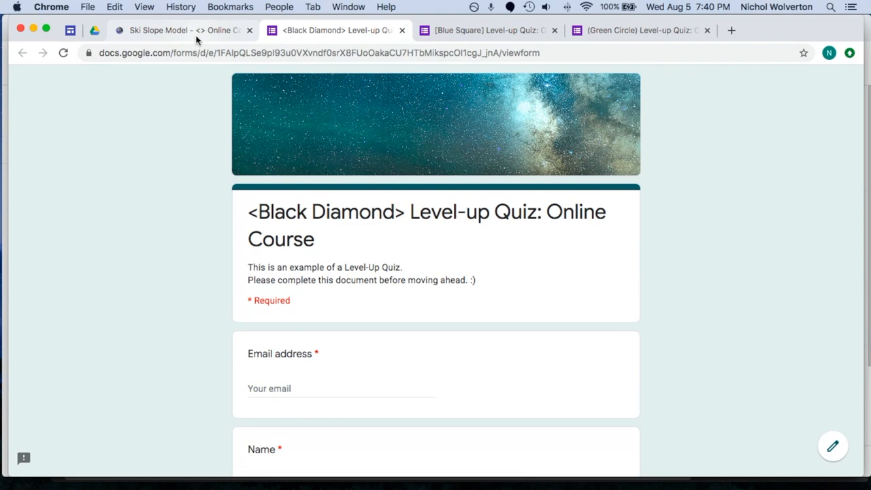
Read the Black Diamond page to its end and open the Double Black Diamond course.
click(183, 31)
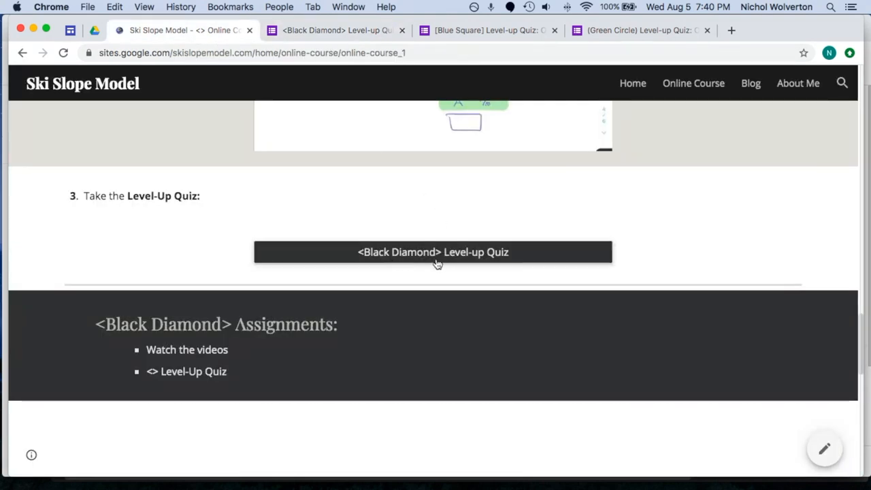
mouse_move(679, 281)
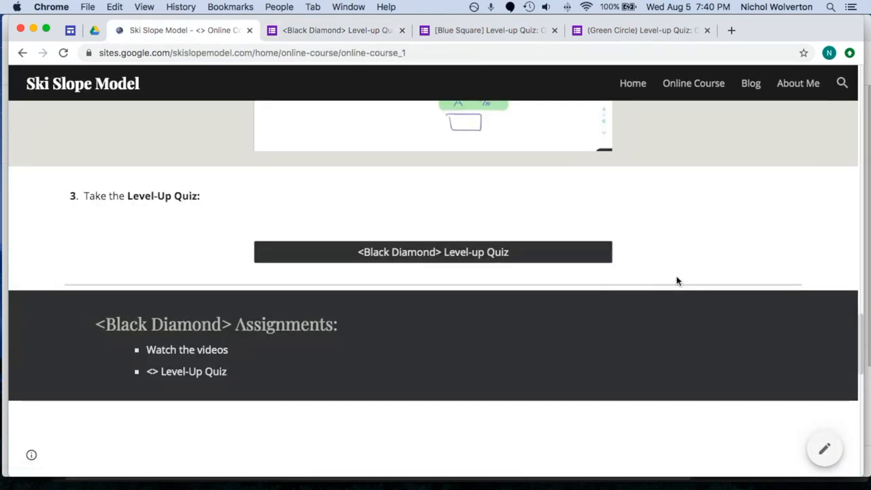
scroll(down, 3)
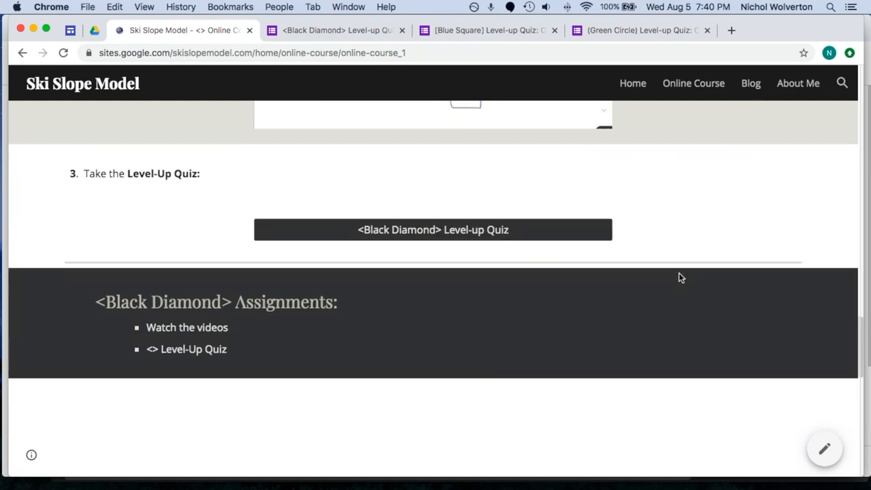
scroll(down, 3)
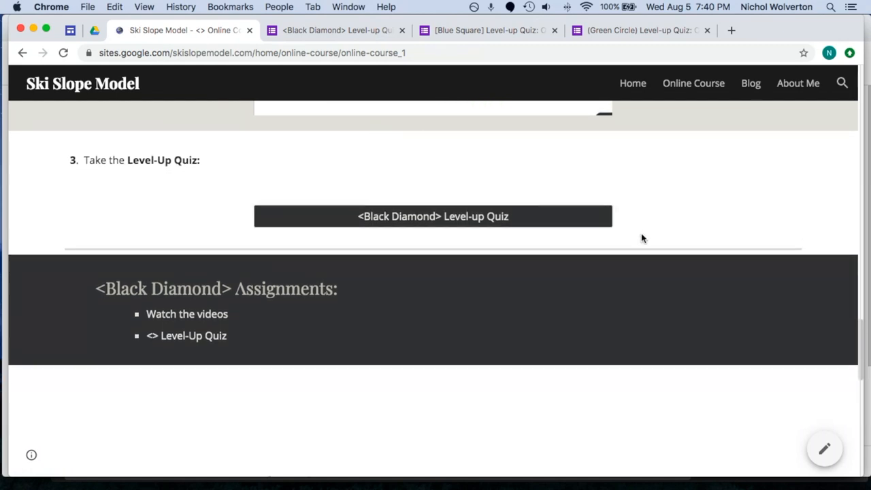
scroll(down, 3)
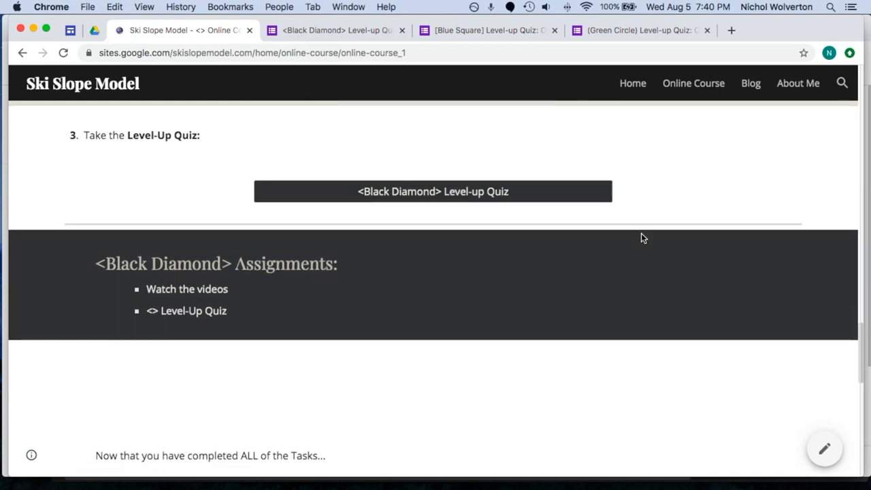
scroll(down, 3)
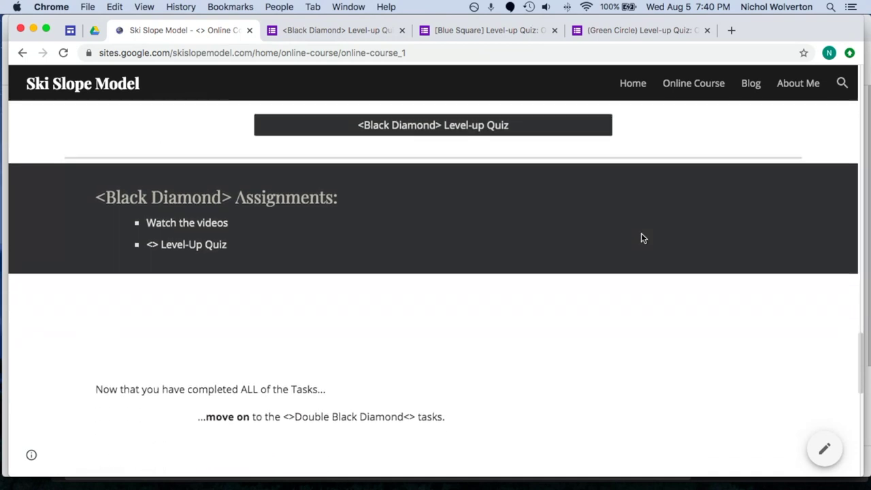
scroll(down, 3)
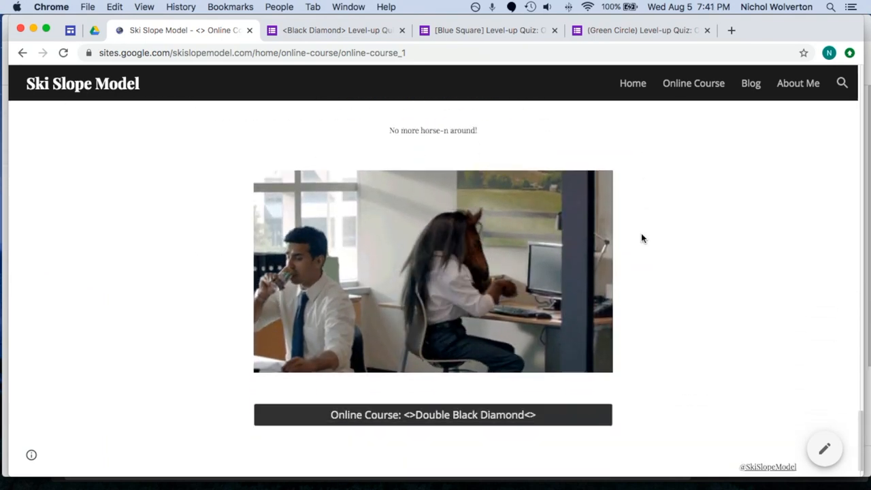
click(433, 415)
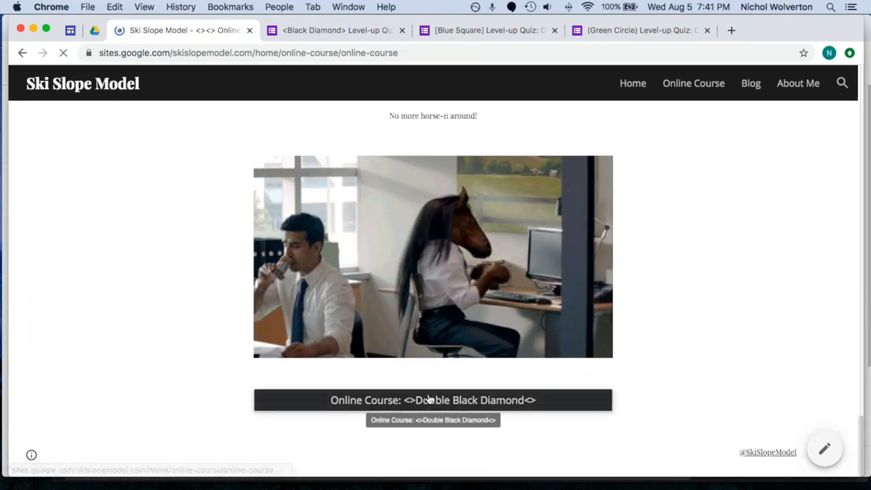
click(433, 400)
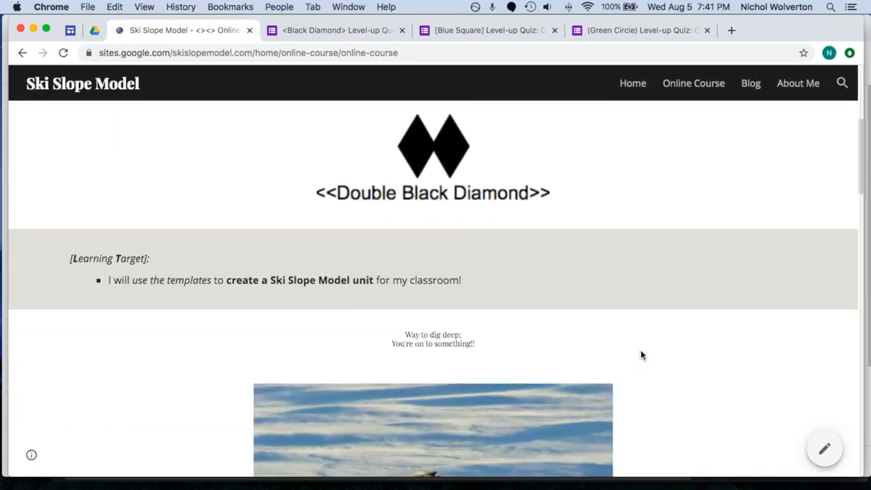
scroll(down, 3)
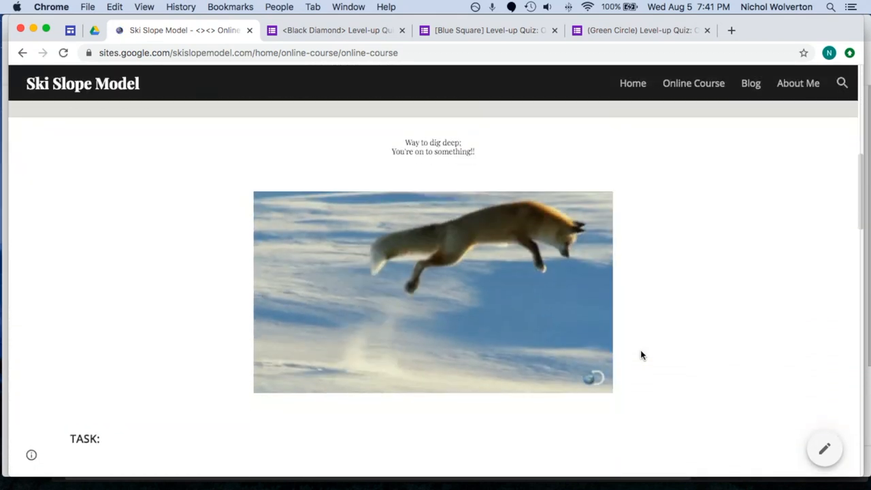
scroll(down, 3)
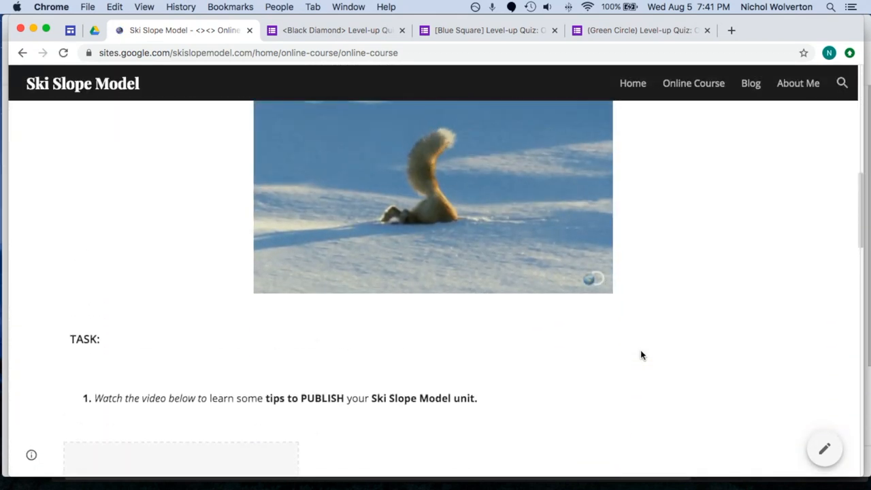
scroll(down, 3)
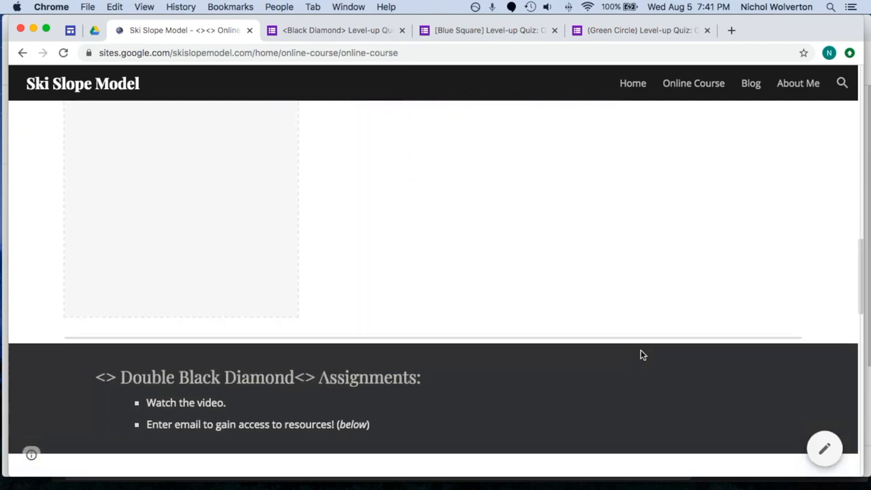
scroll(down, 3)
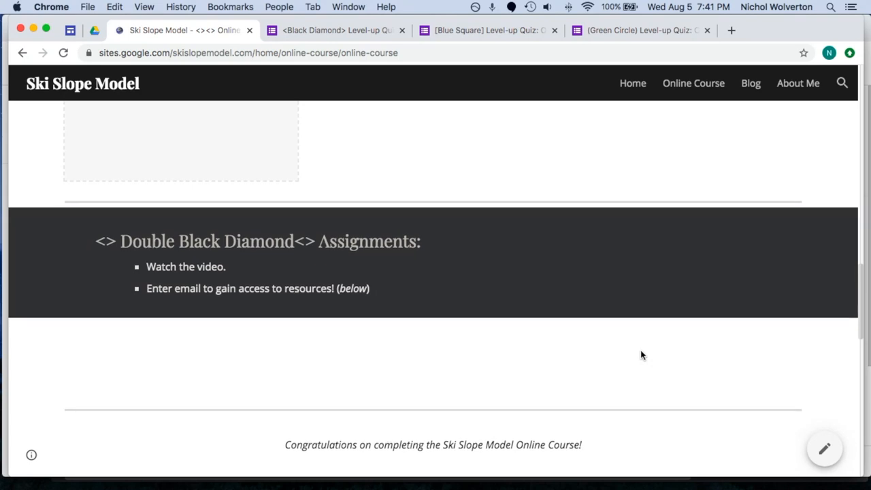
scroll(down, 3)
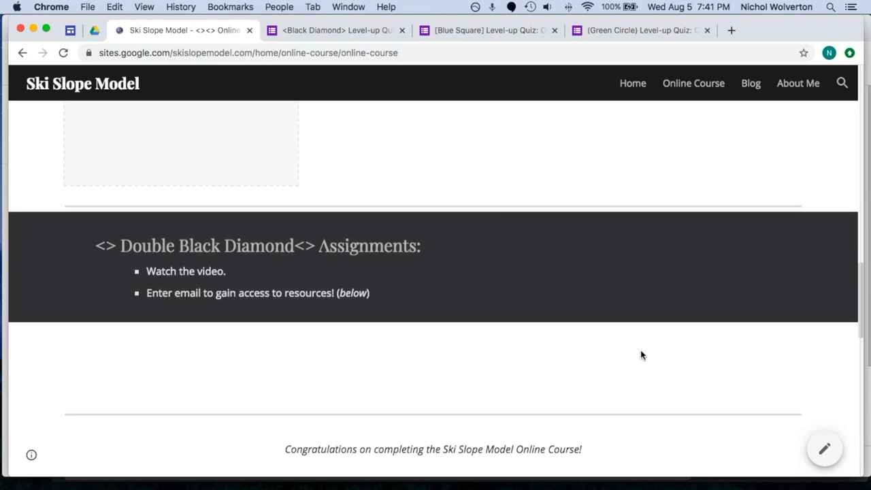